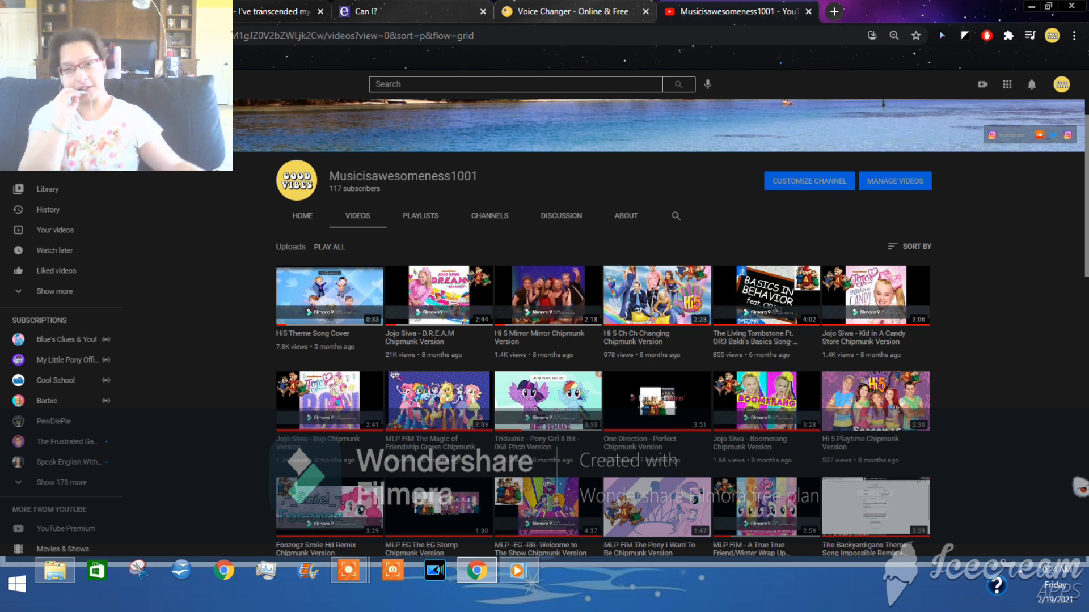
mouse_move(329, 294)
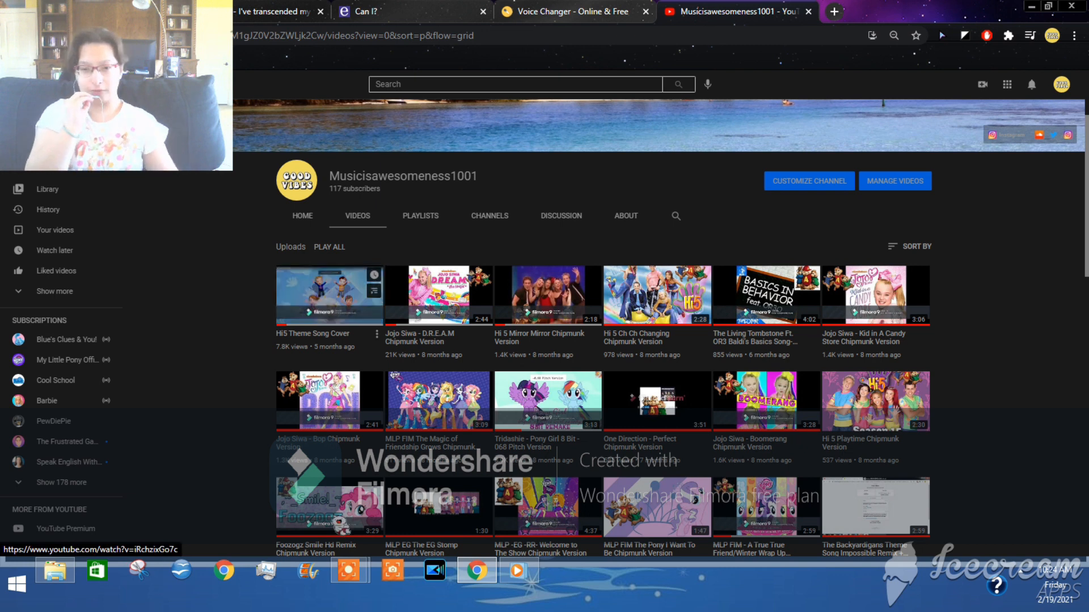
mouse_move(329, 295)
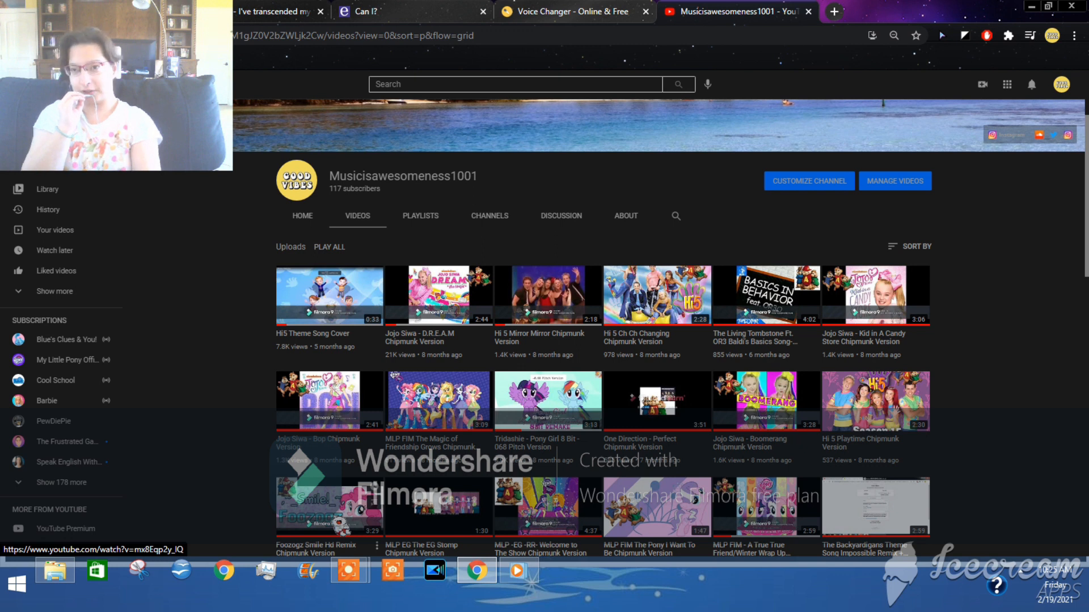
mouse_move(329, 294)
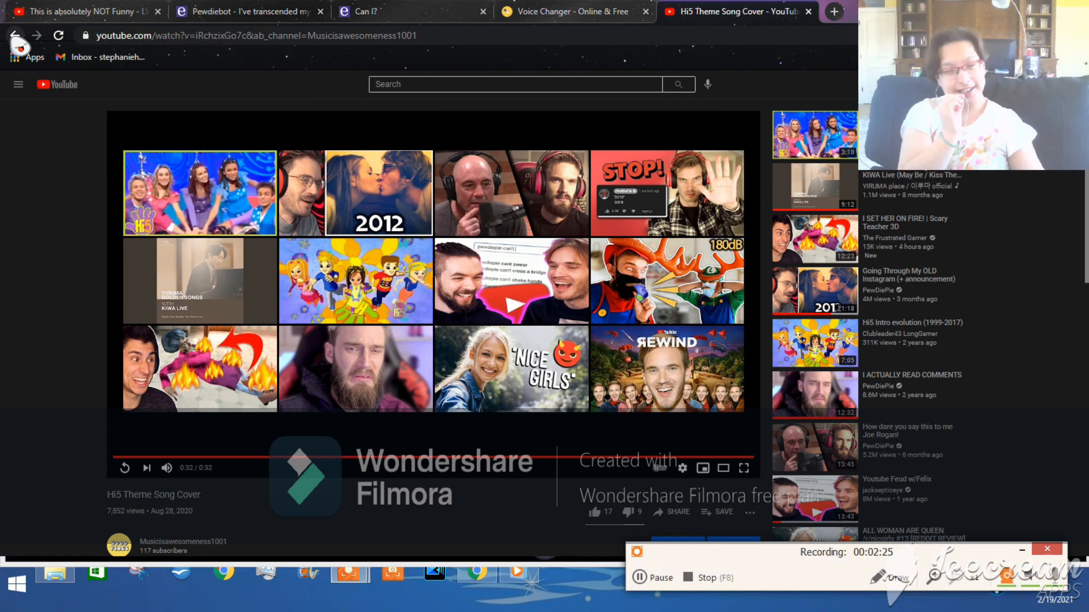
- Go back from the Hi5 Theme Song Cover to the channel's Videos grid and scroll through it
left_click(183, 542)
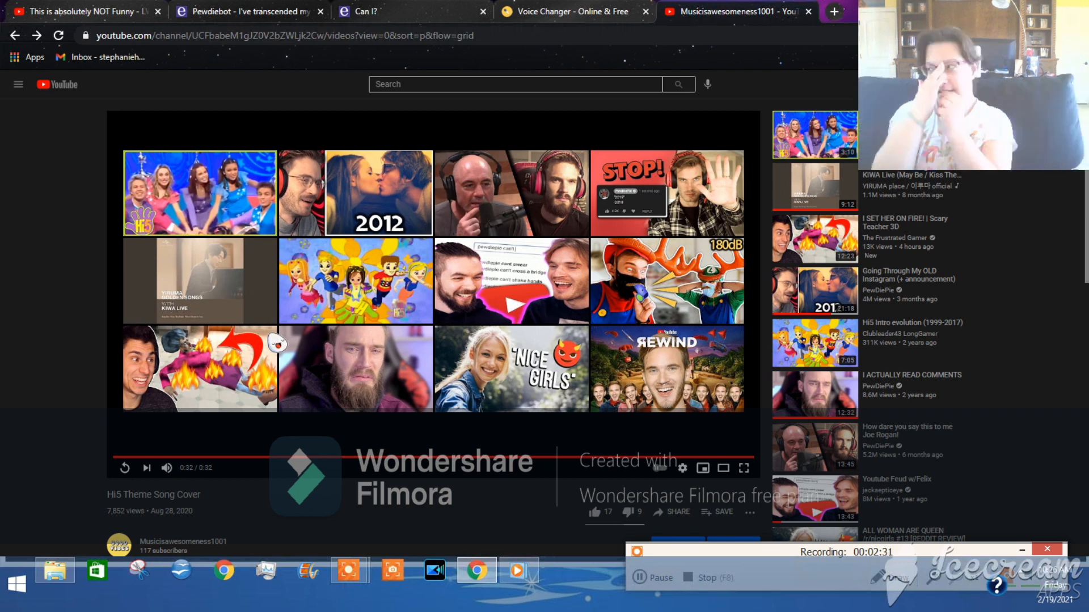
scroll("down", 3)
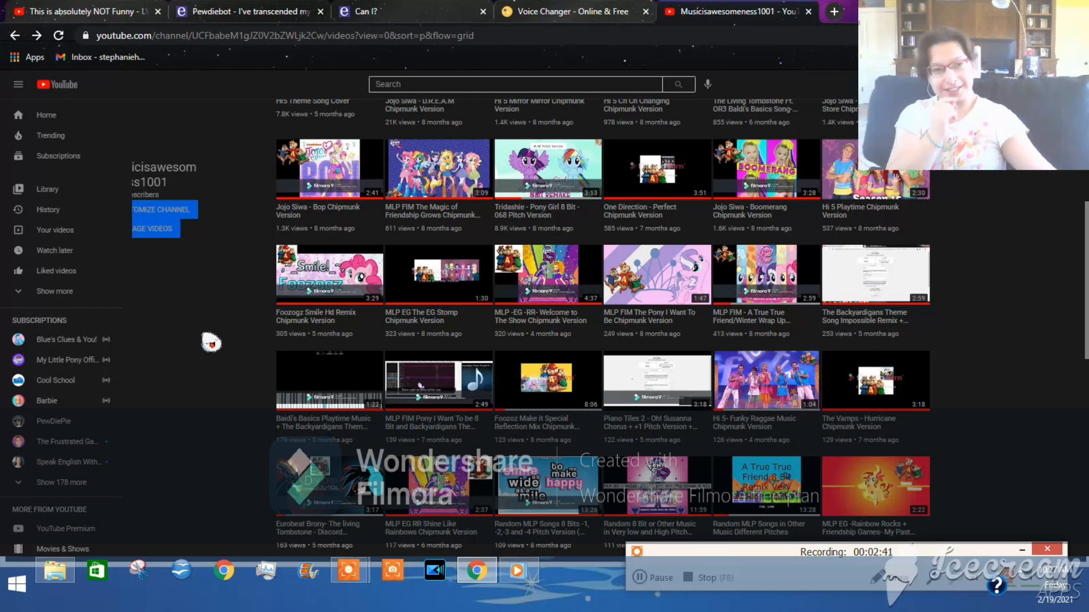
mouse_move(197, 334)
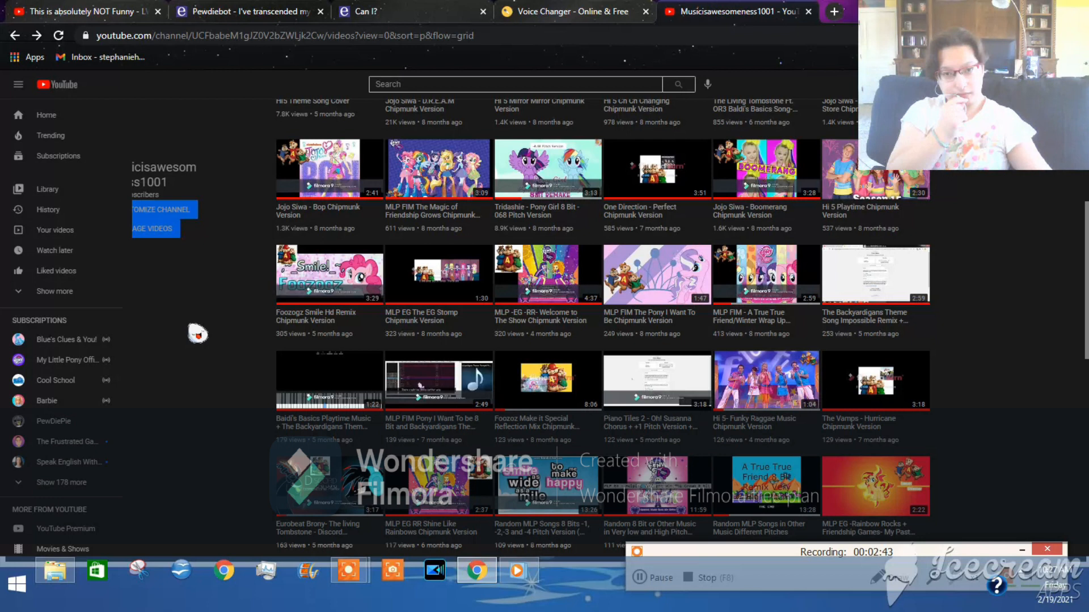
mouse_move(429, 435)
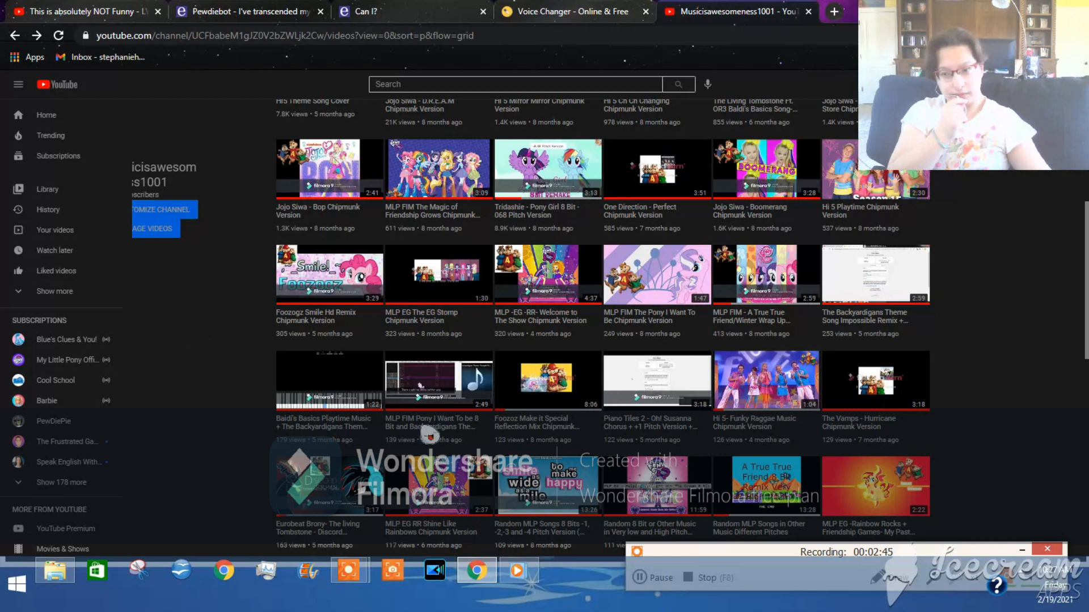
scroll("up", 3)
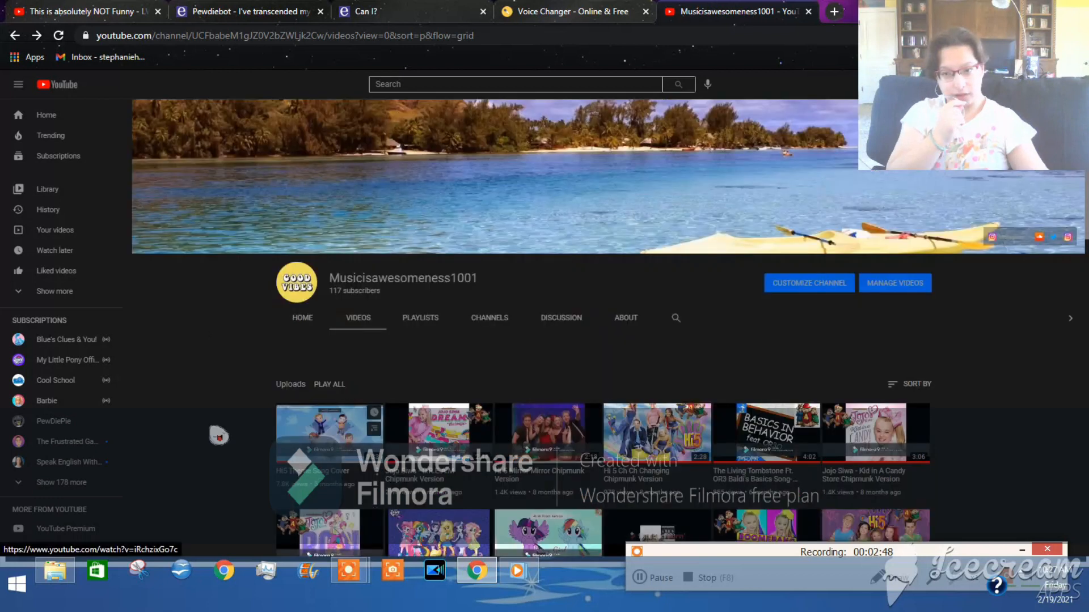
scroll("down", 3)
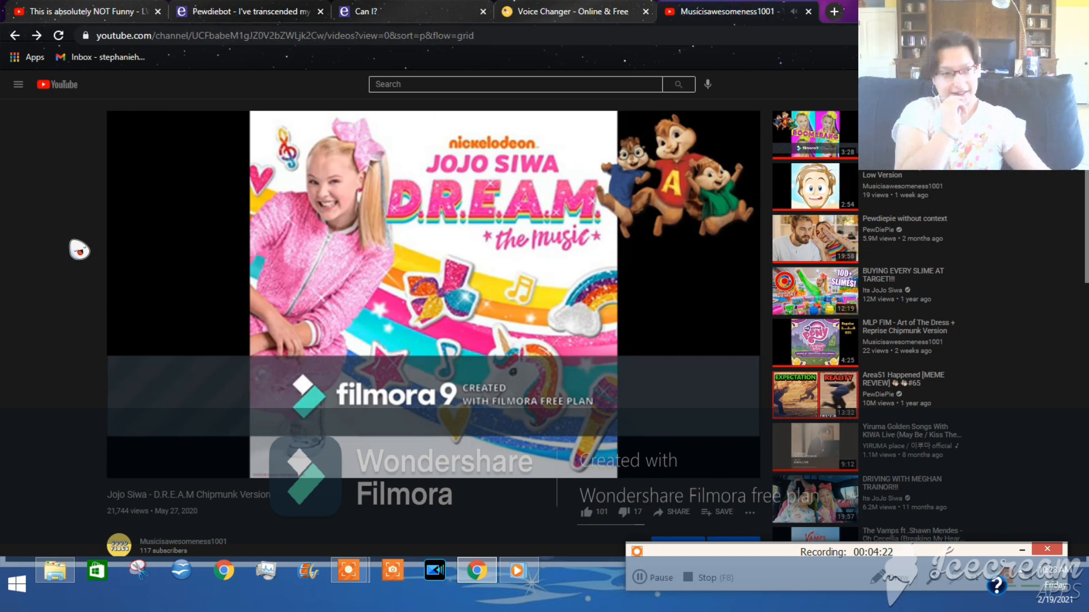
mouse_move(104, 370)
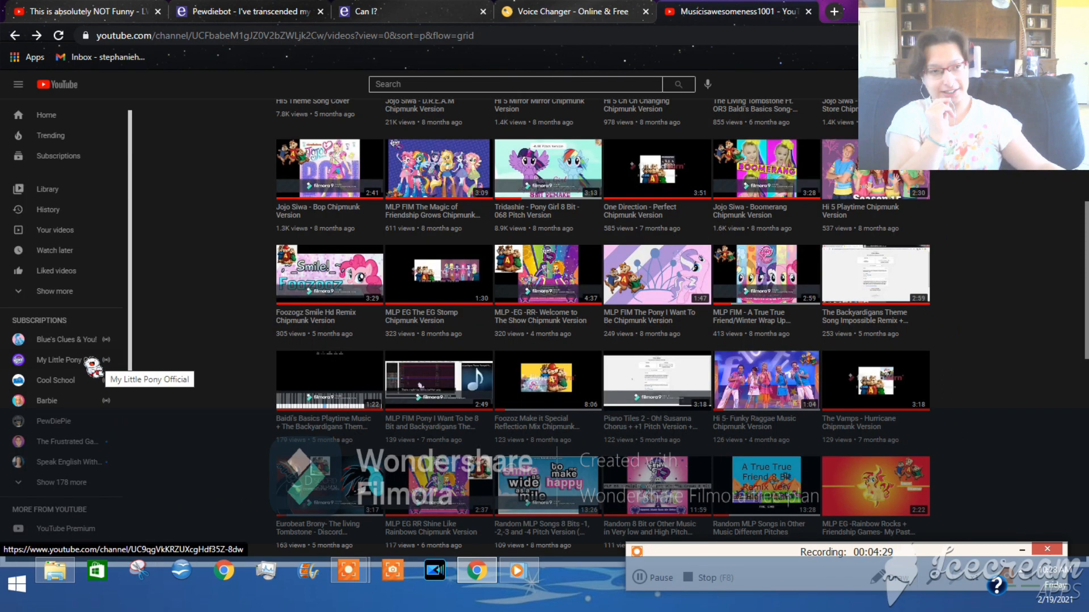
mouse_move(191, 398)
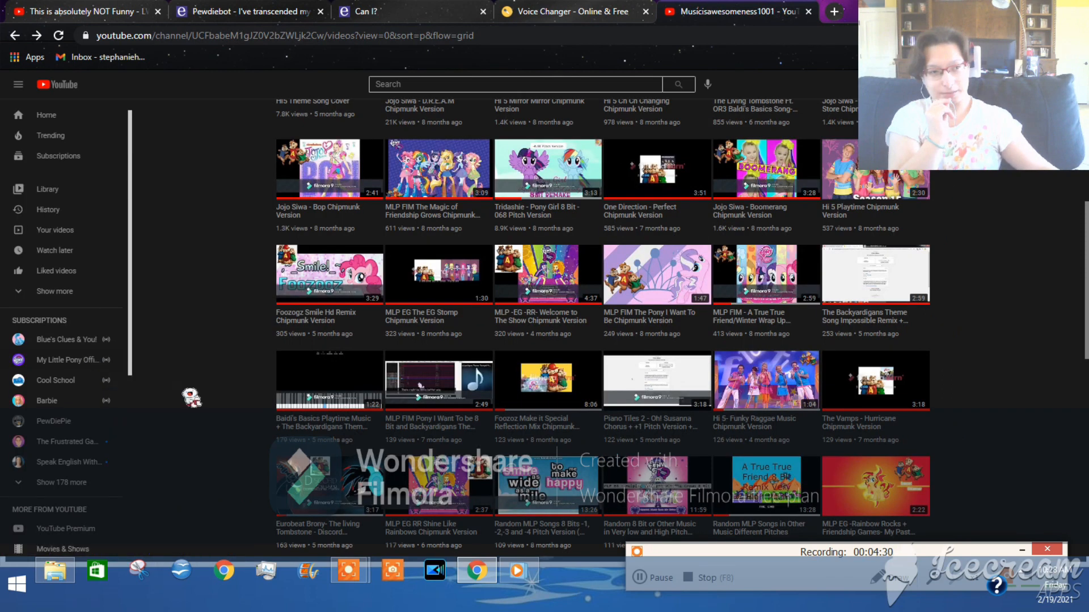
mouse_move(196, 421)
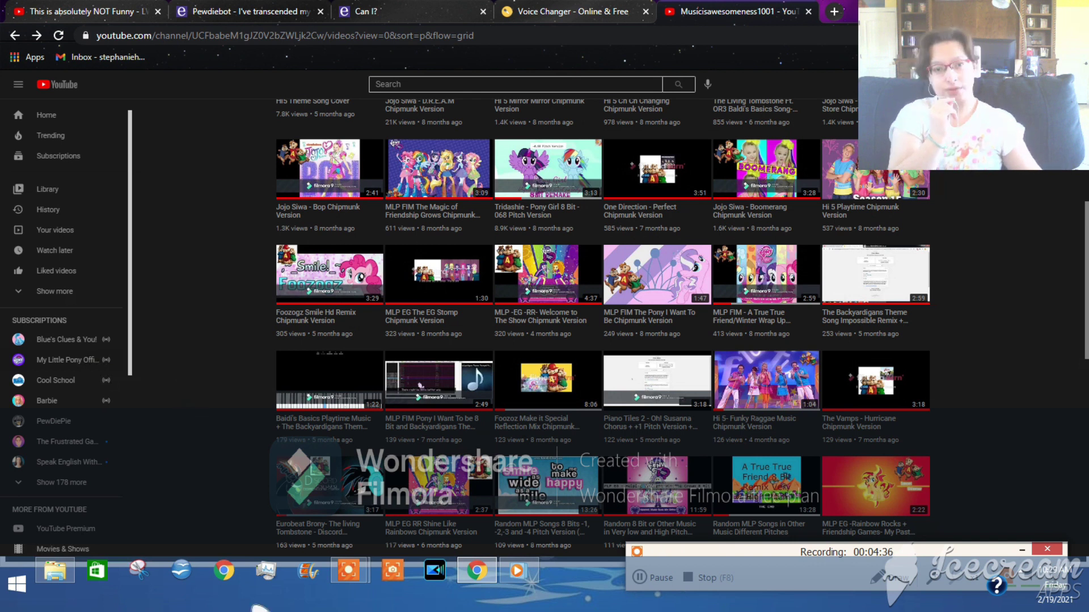
- Scroll up to the Uploads heading, with Hi5 Theme Song Cover first
scroll("up", 3)
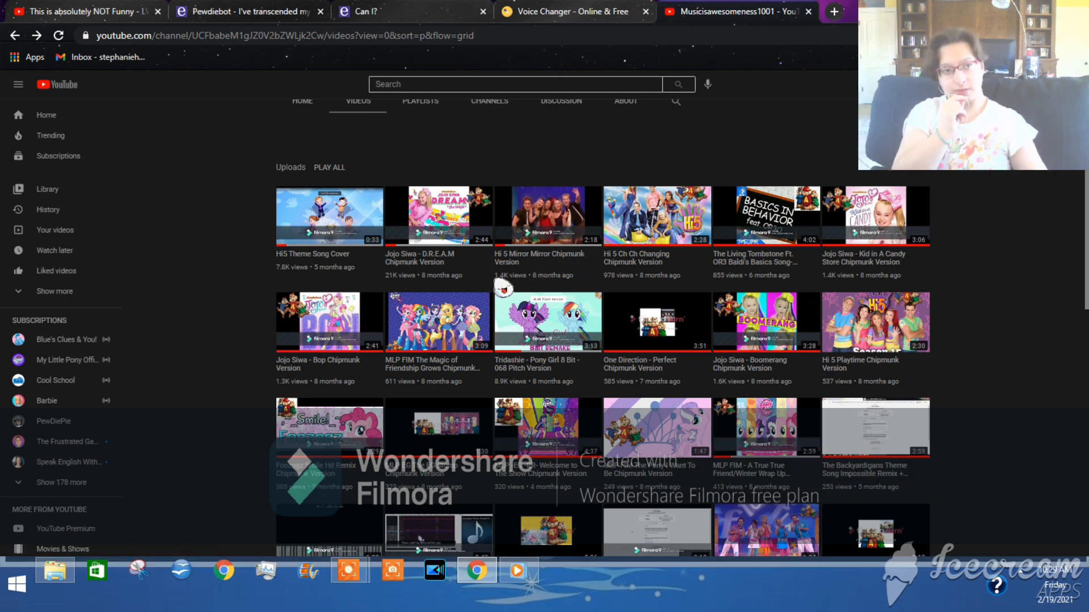
mouse_move(507, 288)
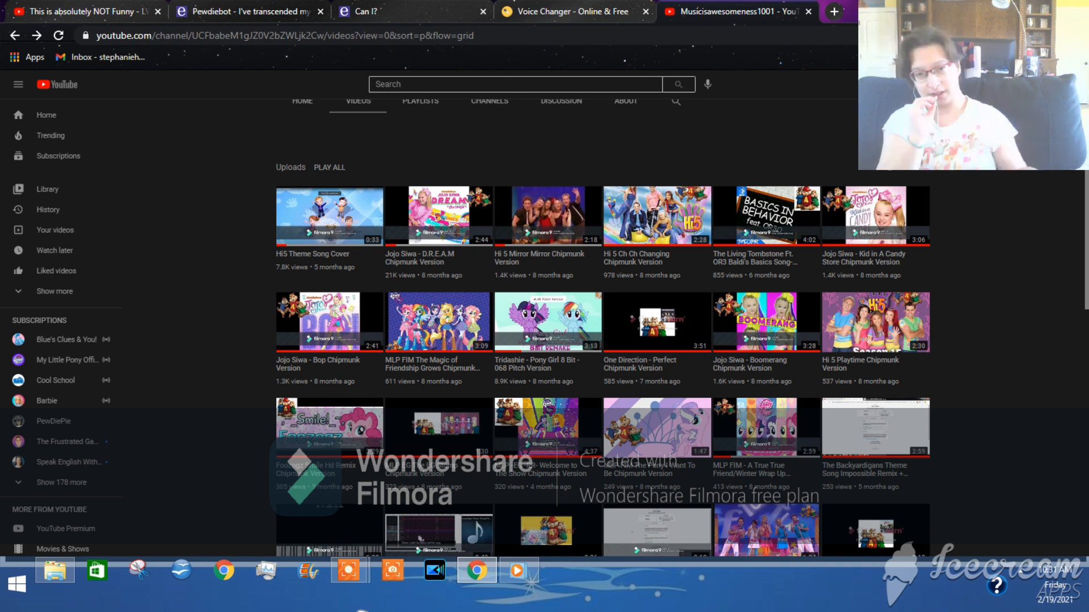
mouse_move(547, 216)
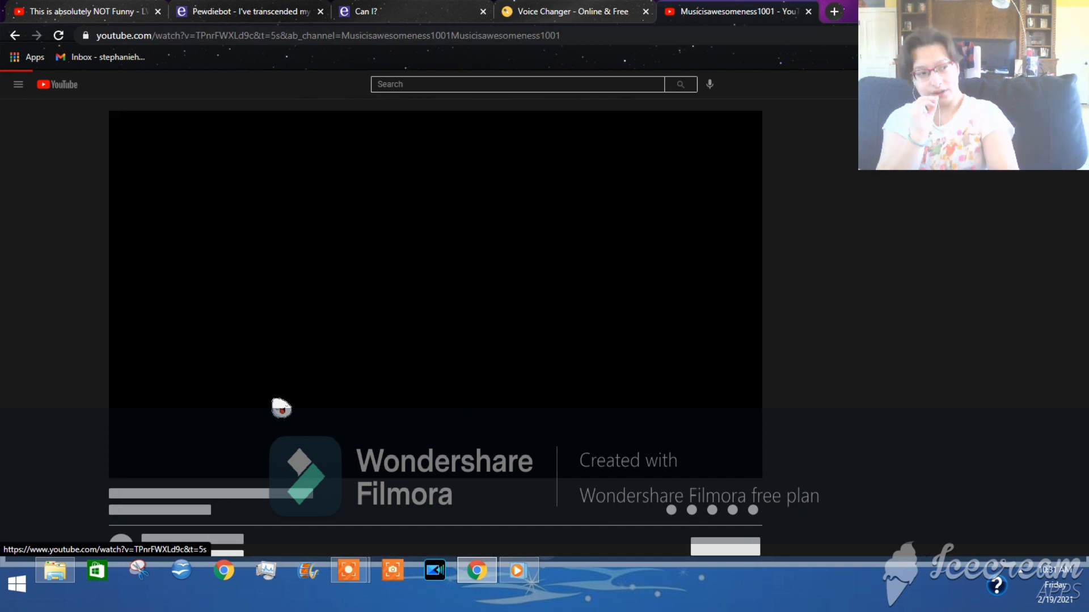
- Watch Hi 5 Mirror Mirror Chipmunk Version (1,498 views, 4 likes), then go back
left_click(435, 291)
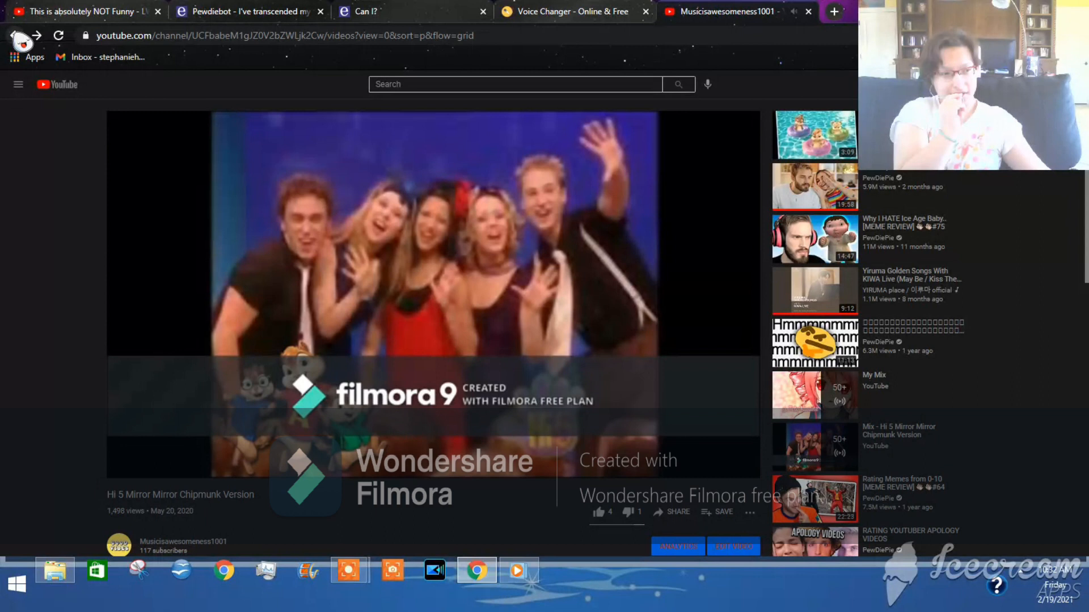
mouse_move(87, 211)
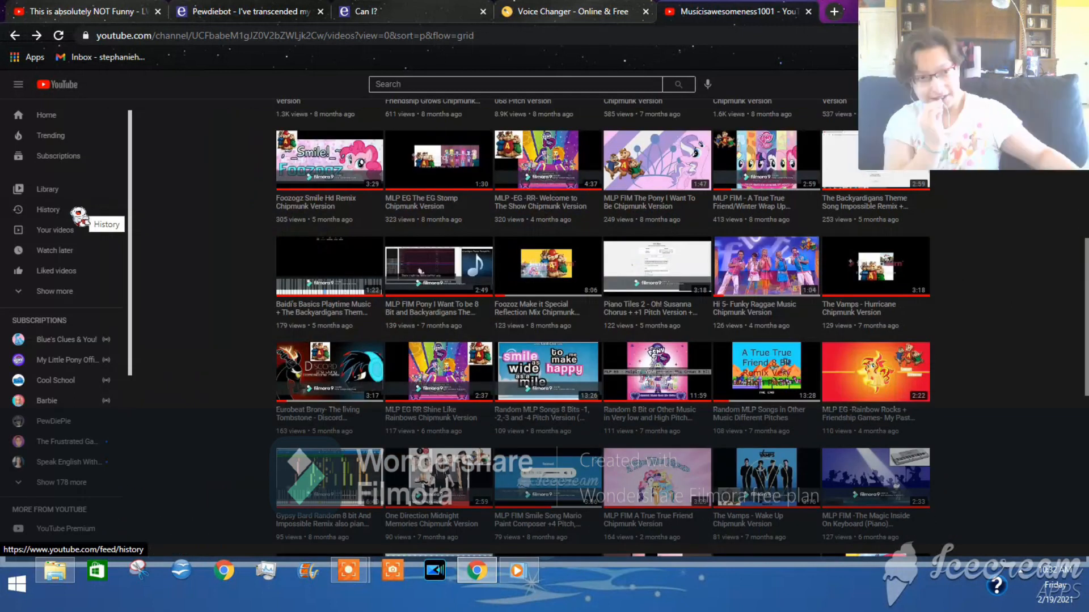
mouse_move(209, 369)
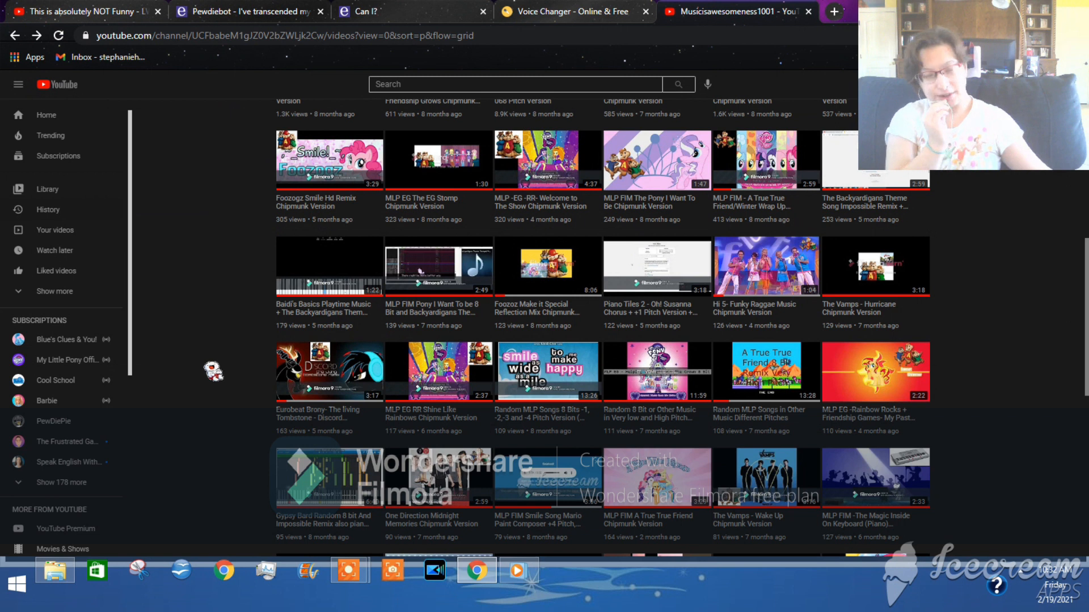
- Scroll to the top of the channel page and open another upload
scroll("up", 3)
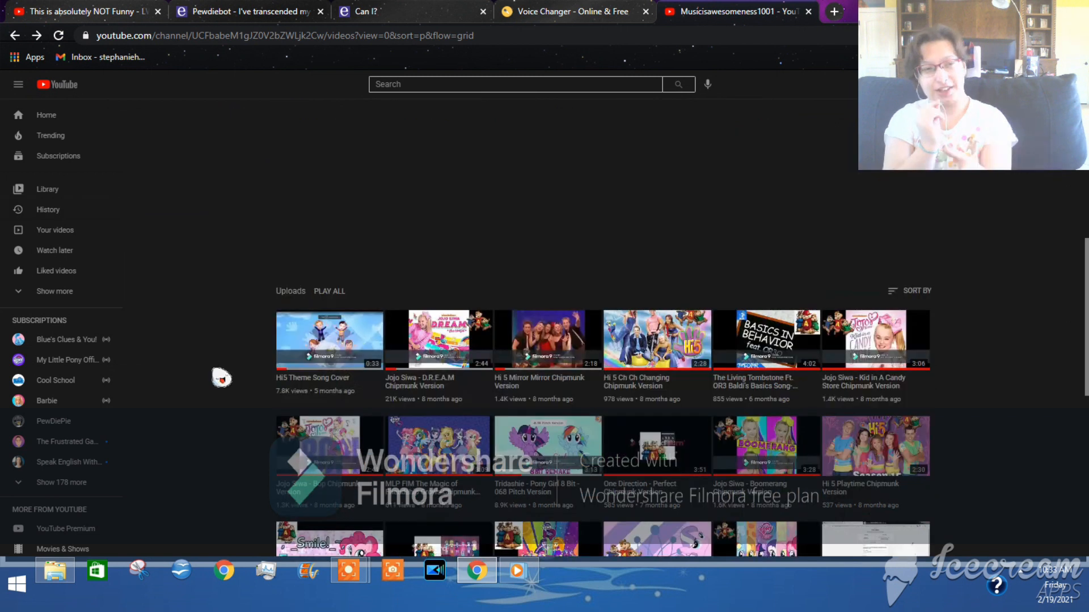
scroll("up", 3)
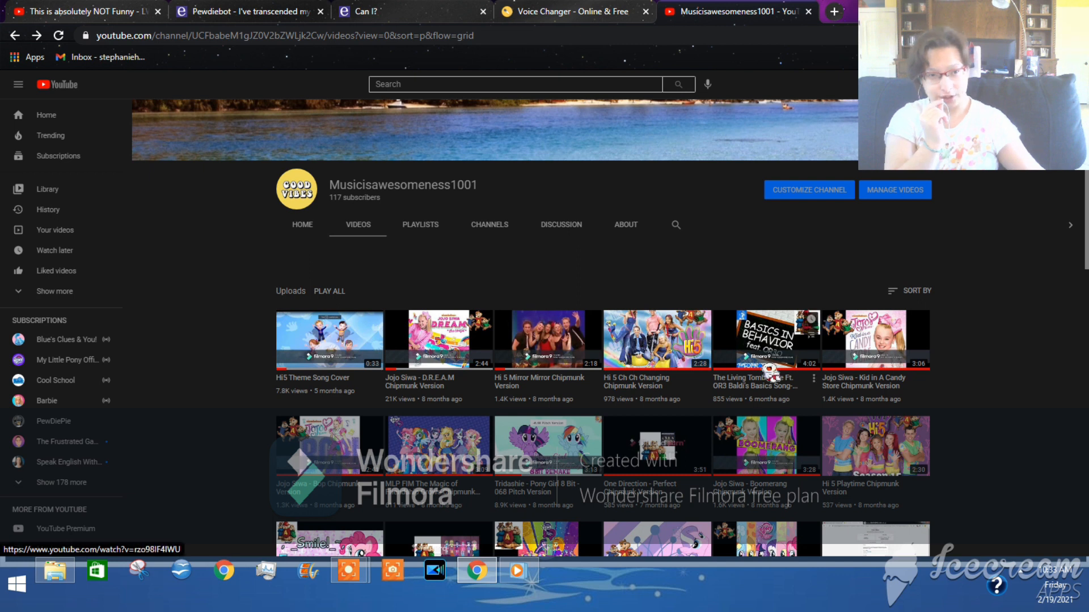
mouse_move(876, 339)
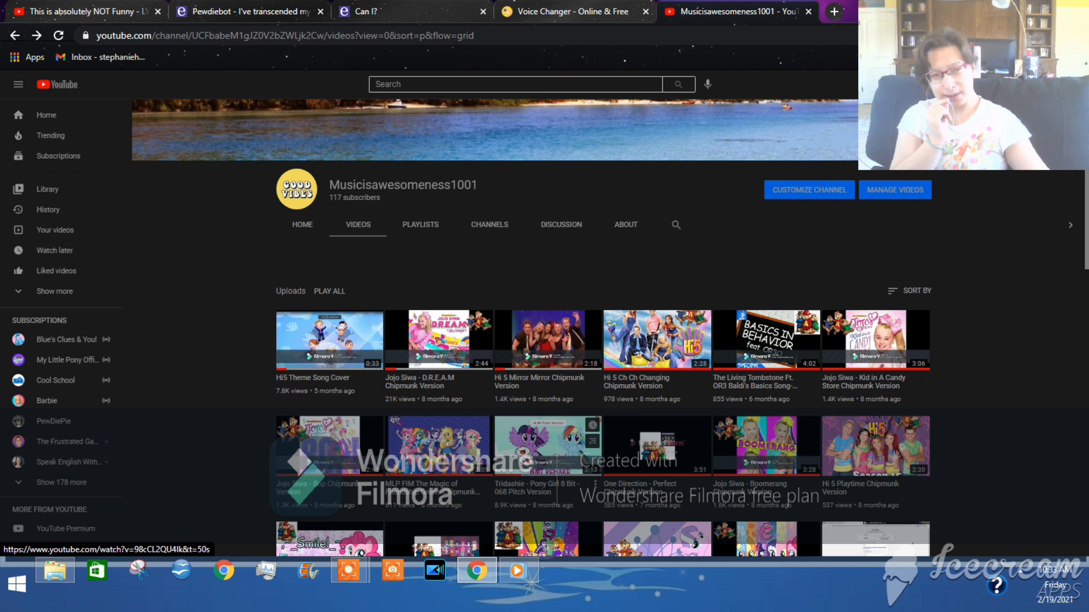
left_click(548, 445)
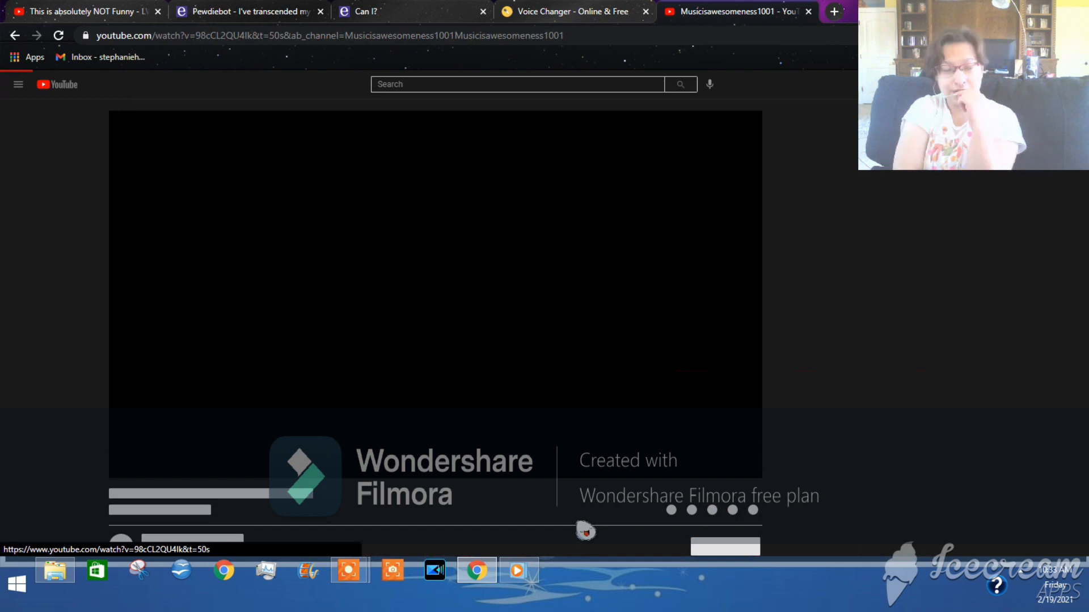
- Review the Tridashie Pony Girl 8 Bit pitch-version video's views and likes, then return to uploads
left_click(435, 288)
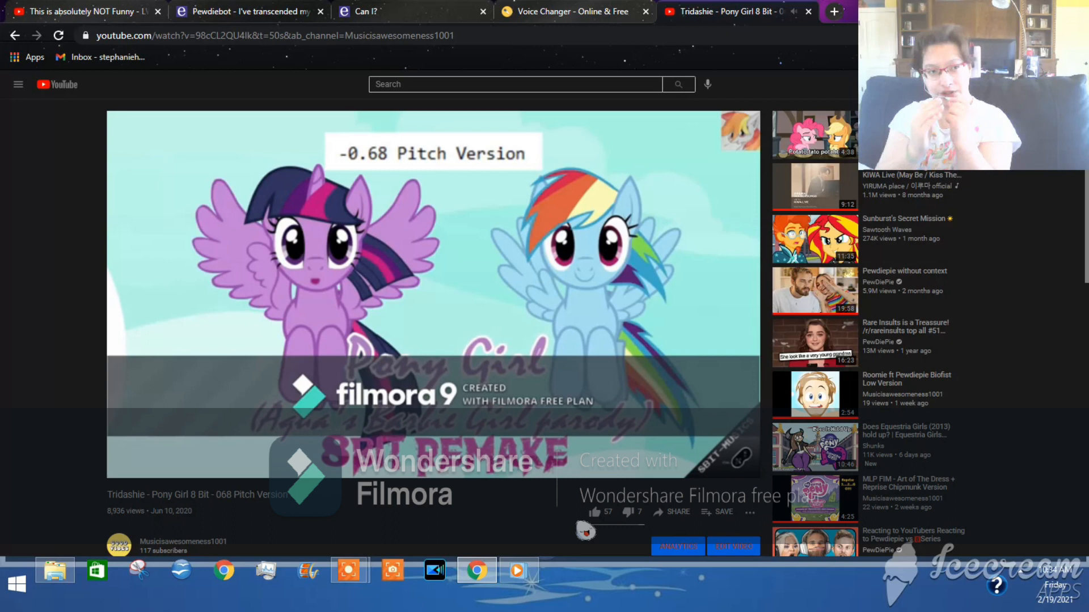
mouse_move(19, 401)
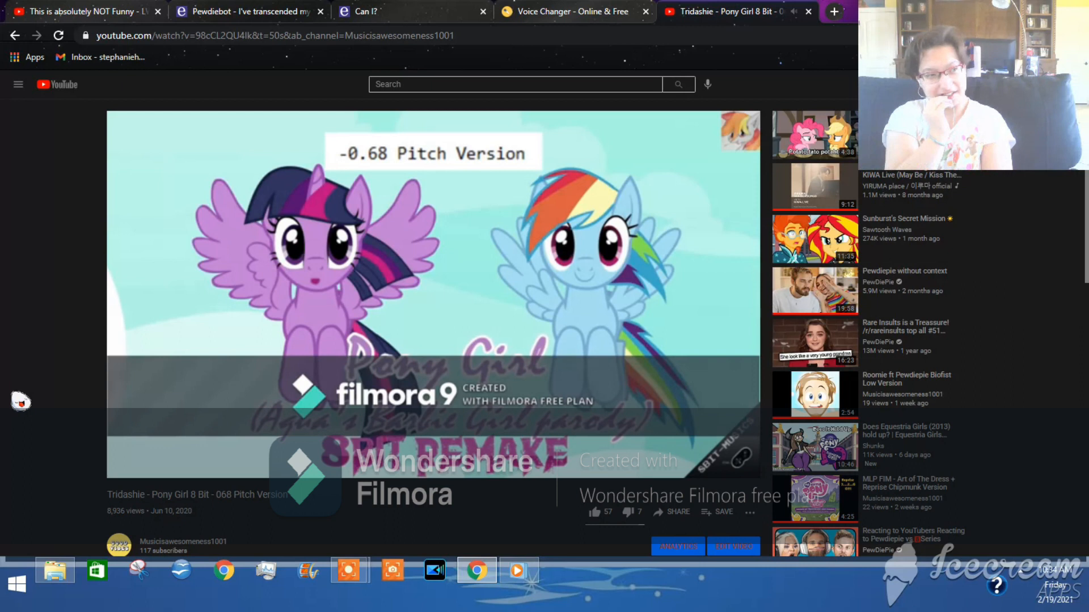
mouse_move(153, 507)
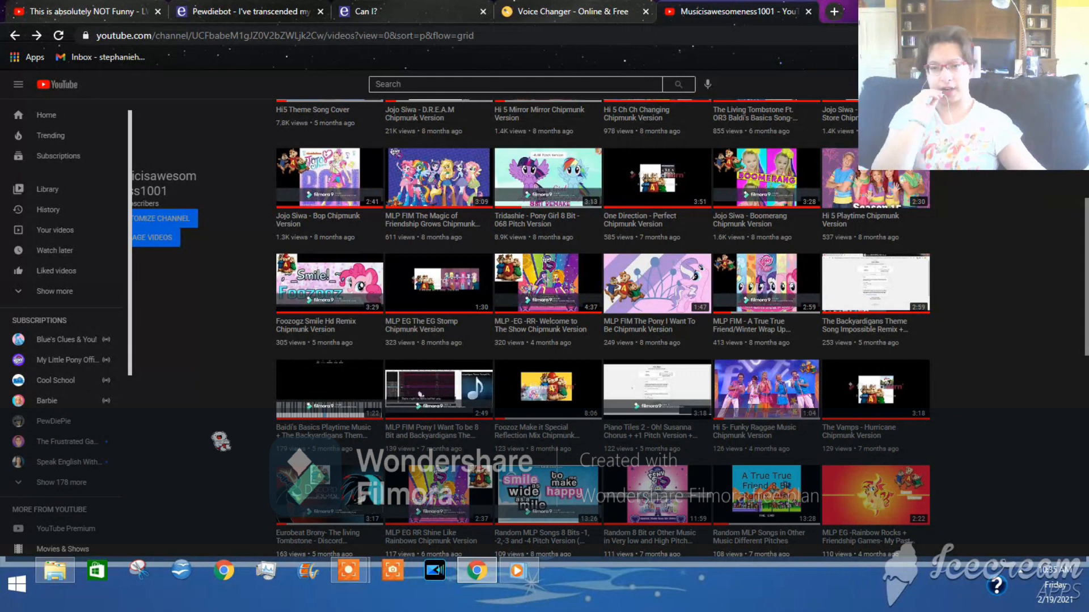
scroll("up", 3)
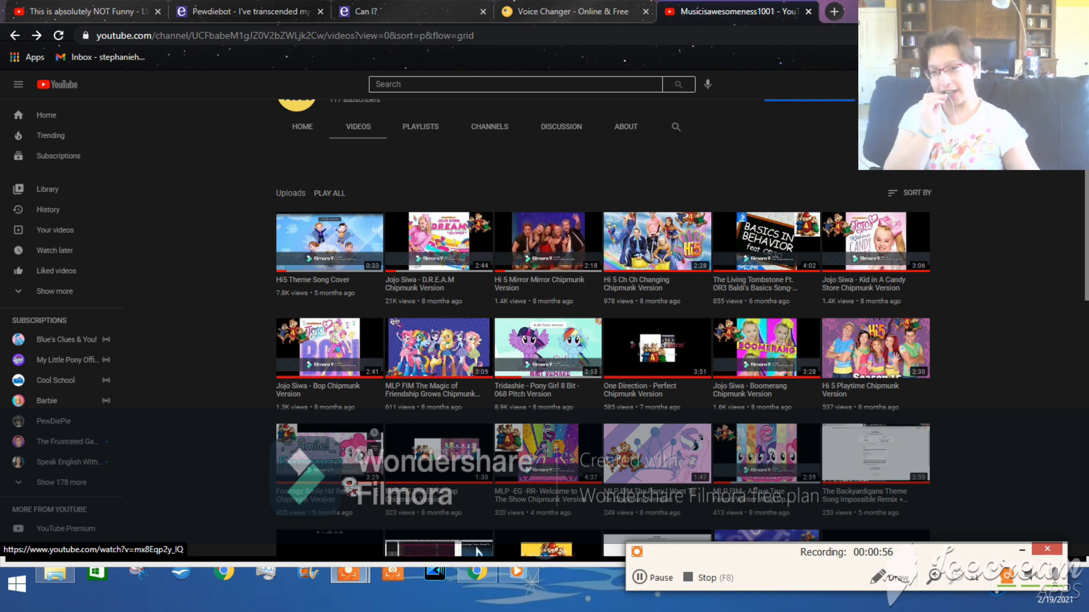
mouse_move(224, 430)
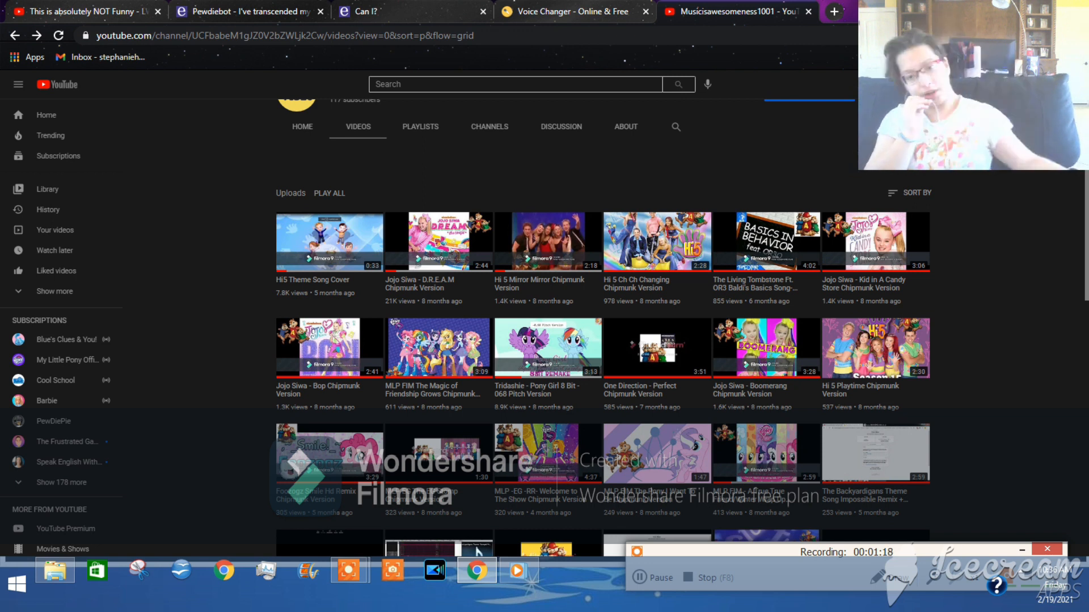
left_click(329, 452)
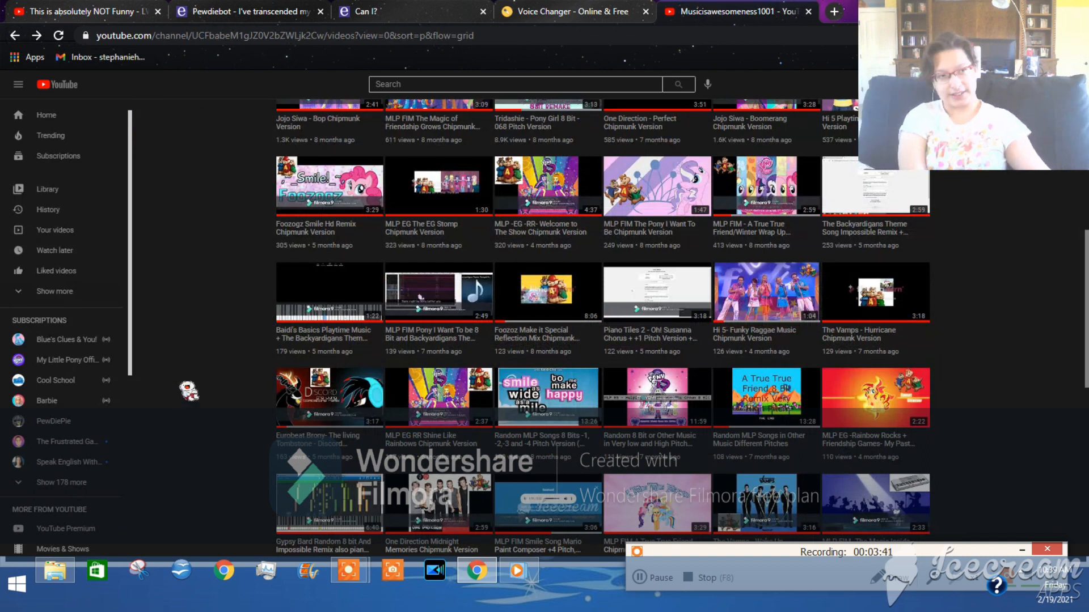
mouse_move(195, 386)
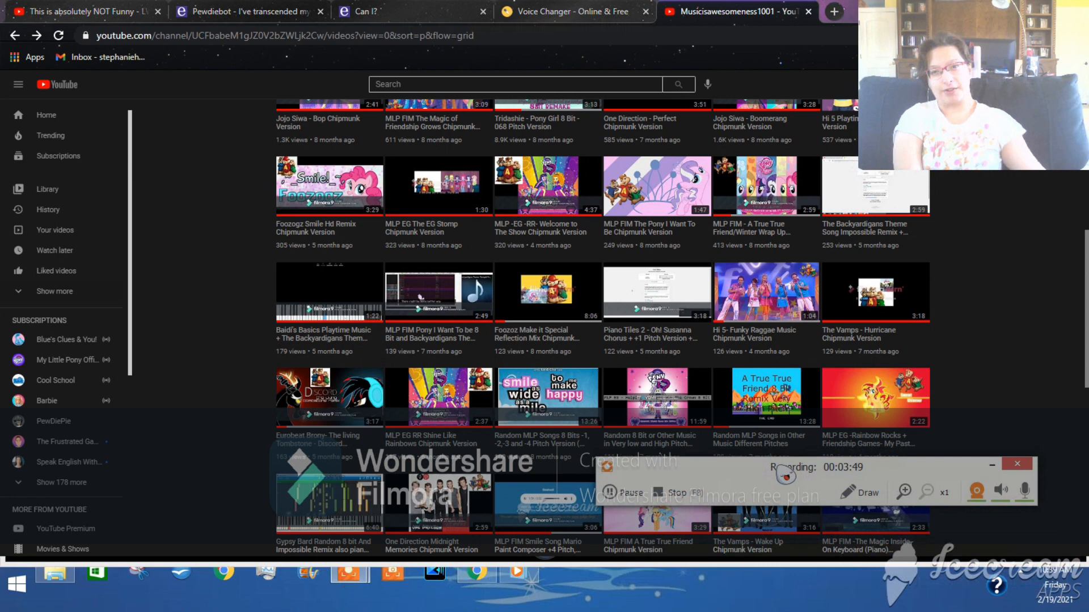
scroll("up", 3)
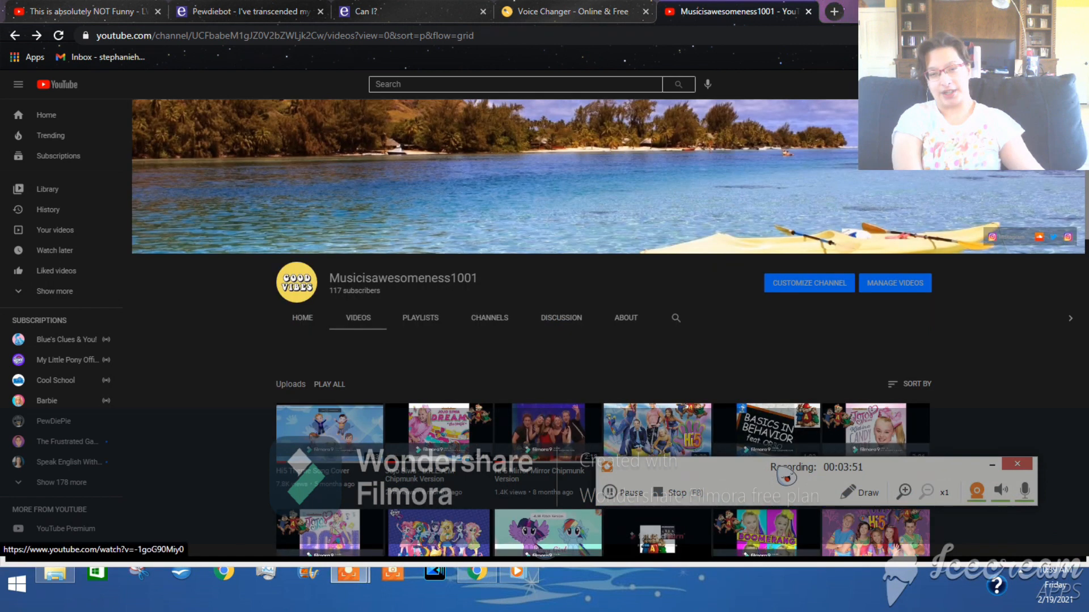